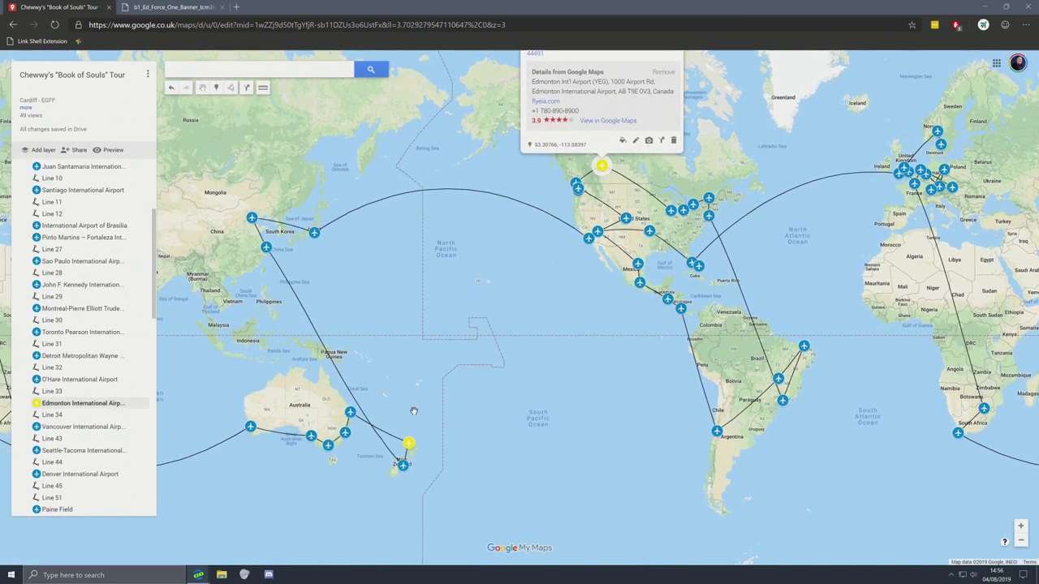
Step: Review the Auckland and Juan Santamaria airport details, leaving the map beside the tour-legs spreadsheet
click(410, 445)
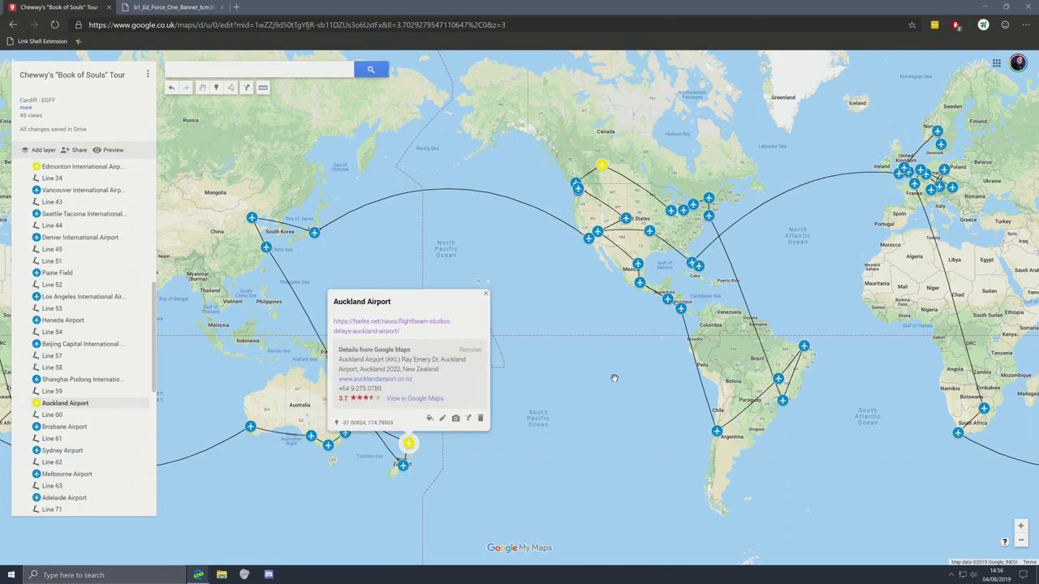
mouse_move(619, 380)
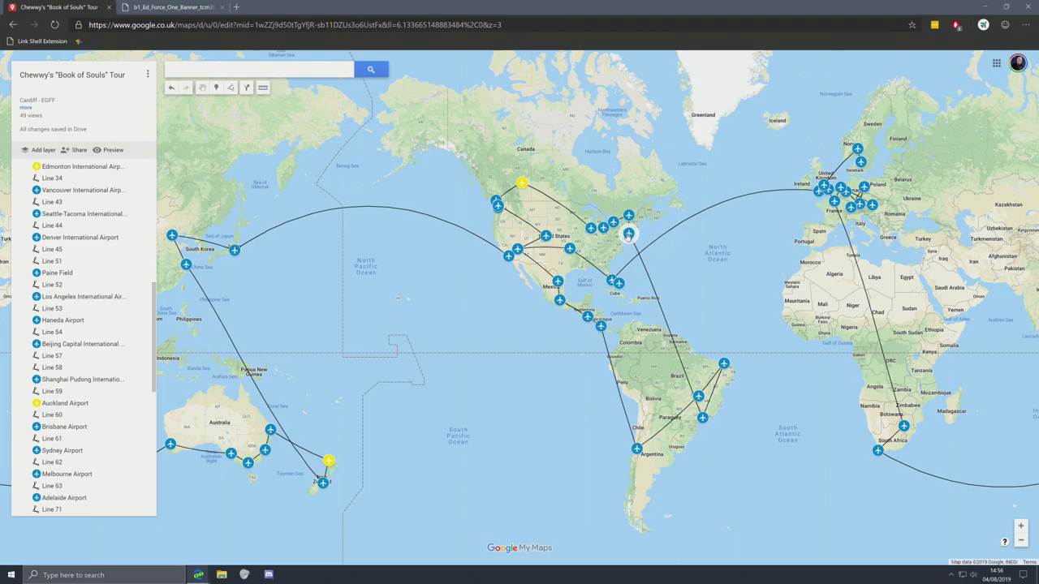
click(630, 234)
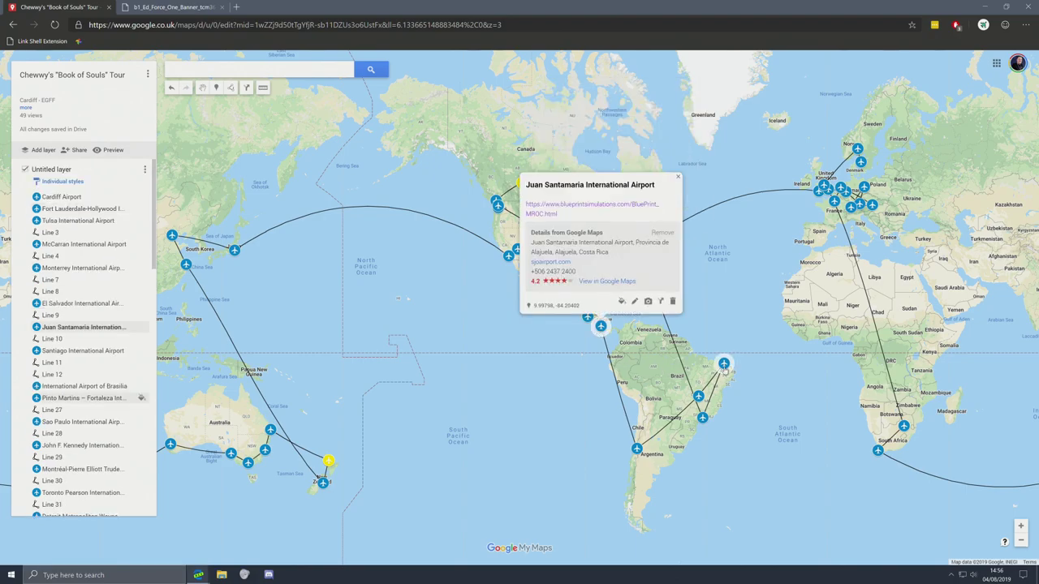
click(702, 418)
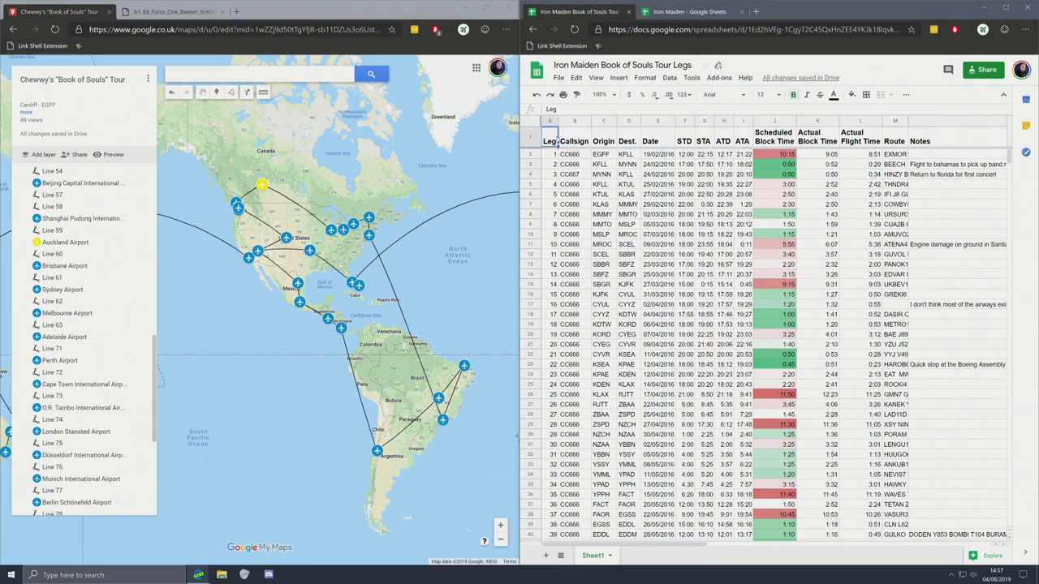
click(604, 140)
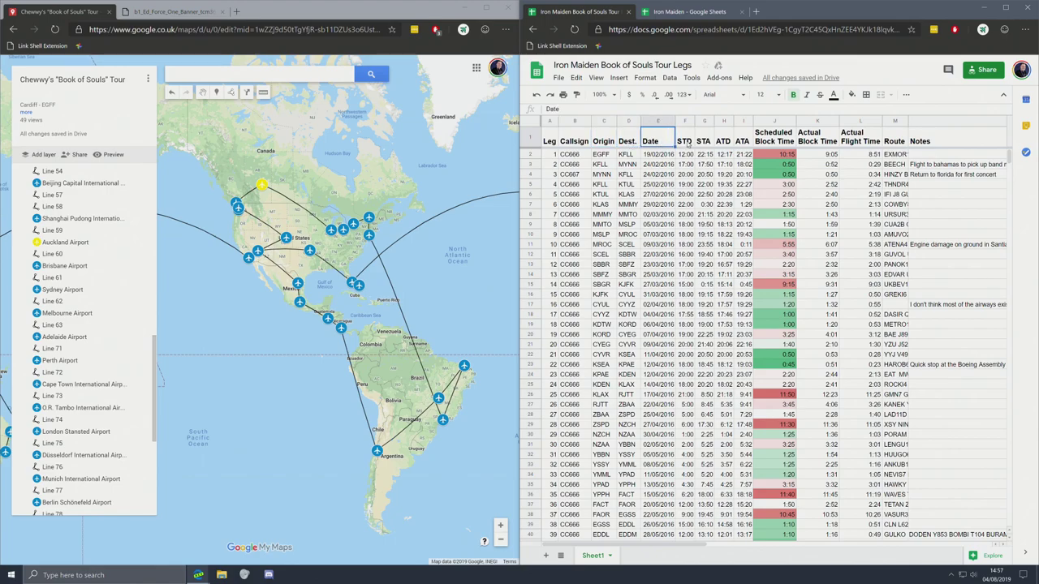
click(703, 140)
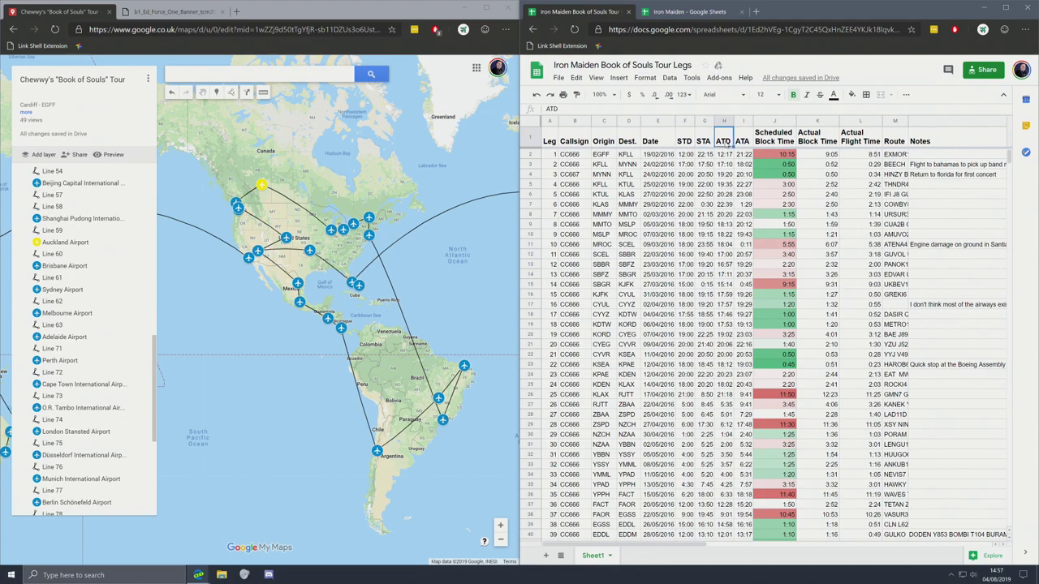
click(743, 154)
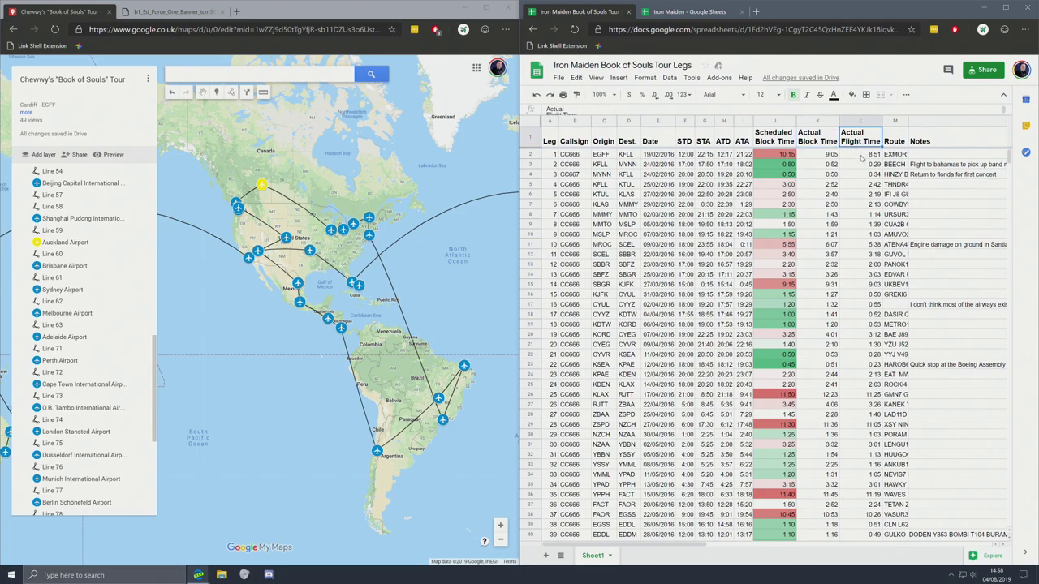
click(893, 155)
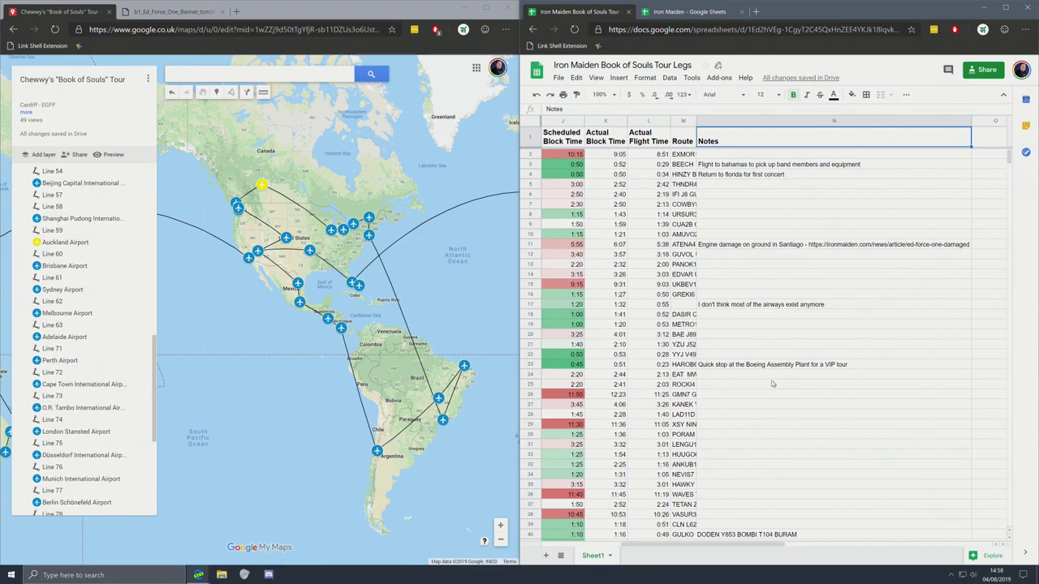
click(831, 244)
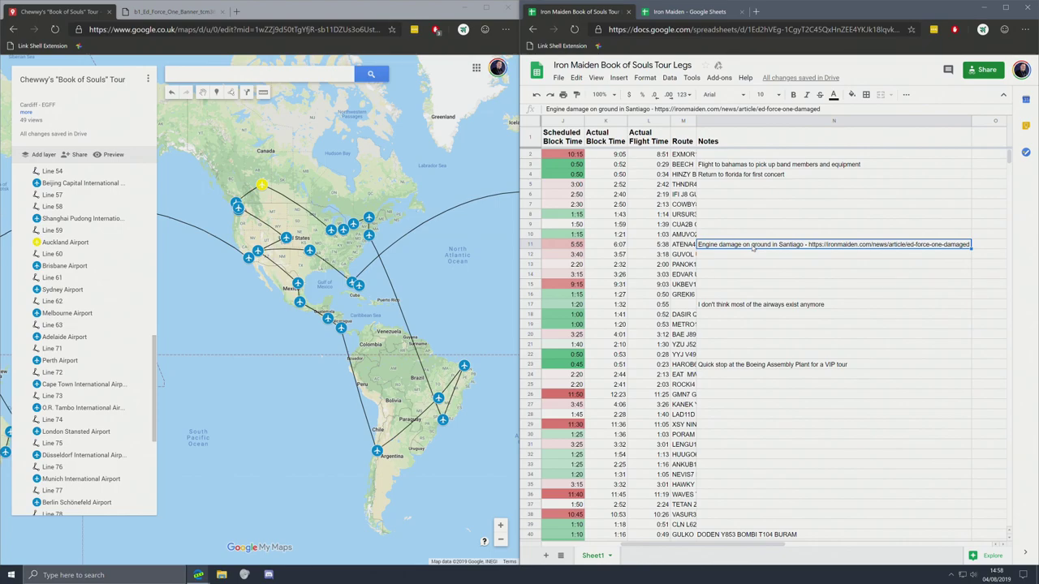
scroll(left, 3)
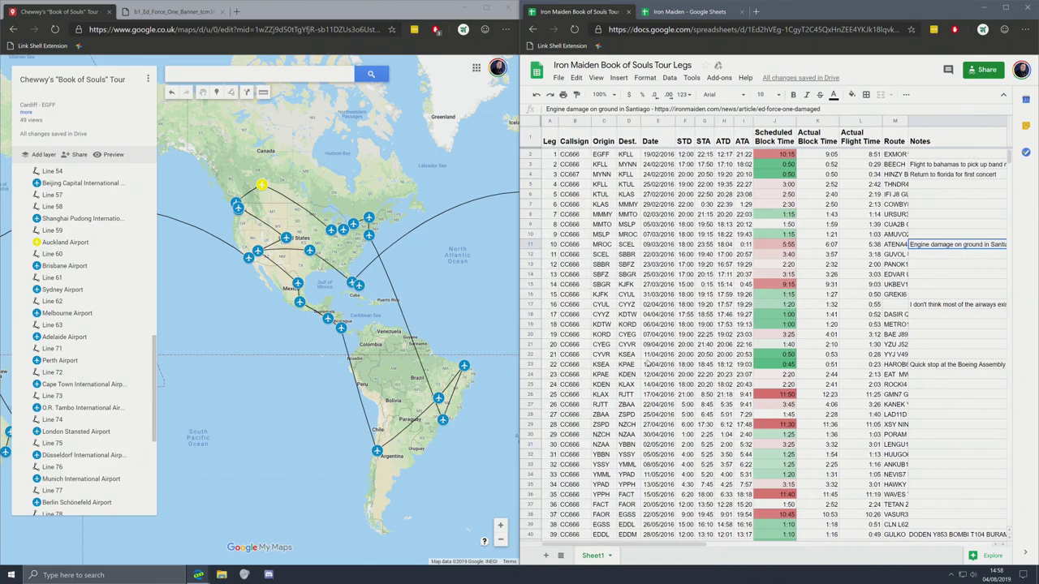
scroll(down, 3)
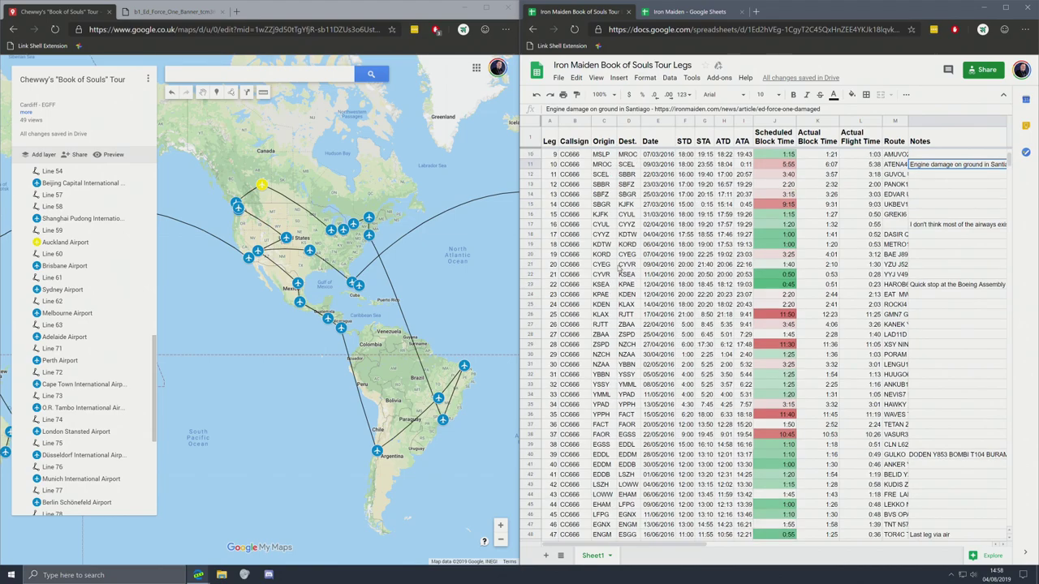
scroll(down, 3)
text(=sum(L2:L48))
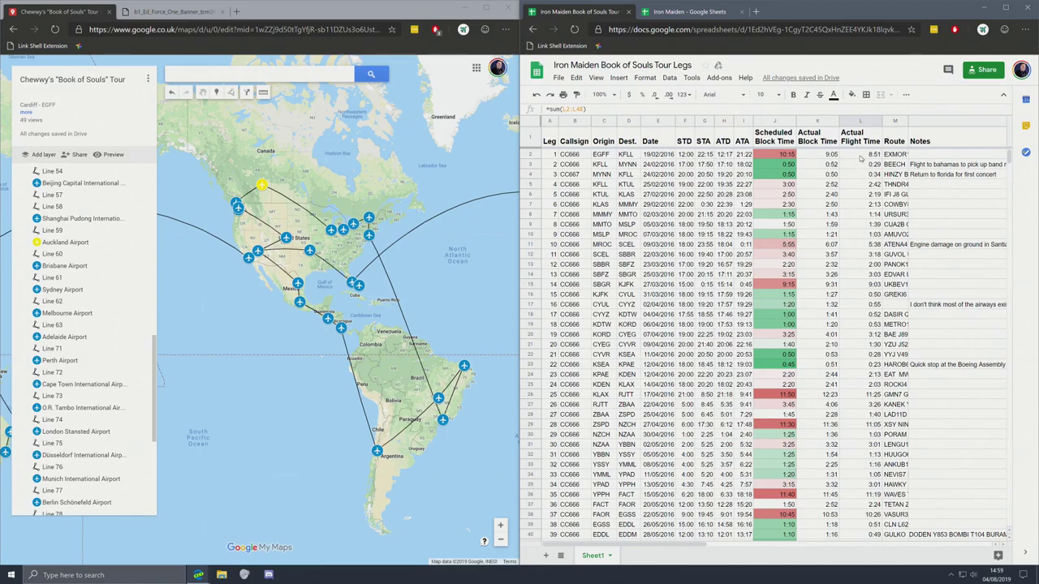
click(861, 155)
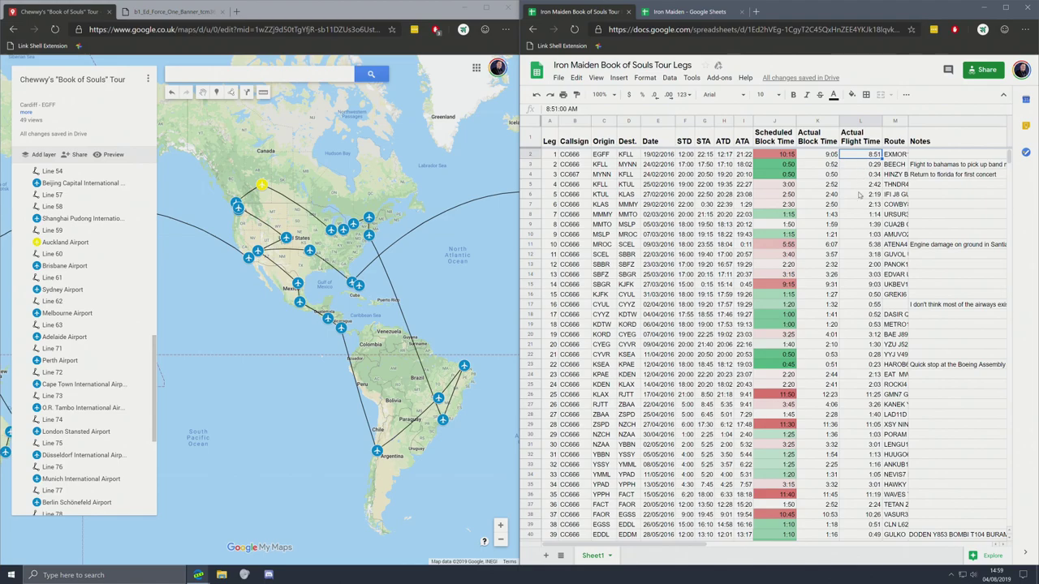
click(860, 205)
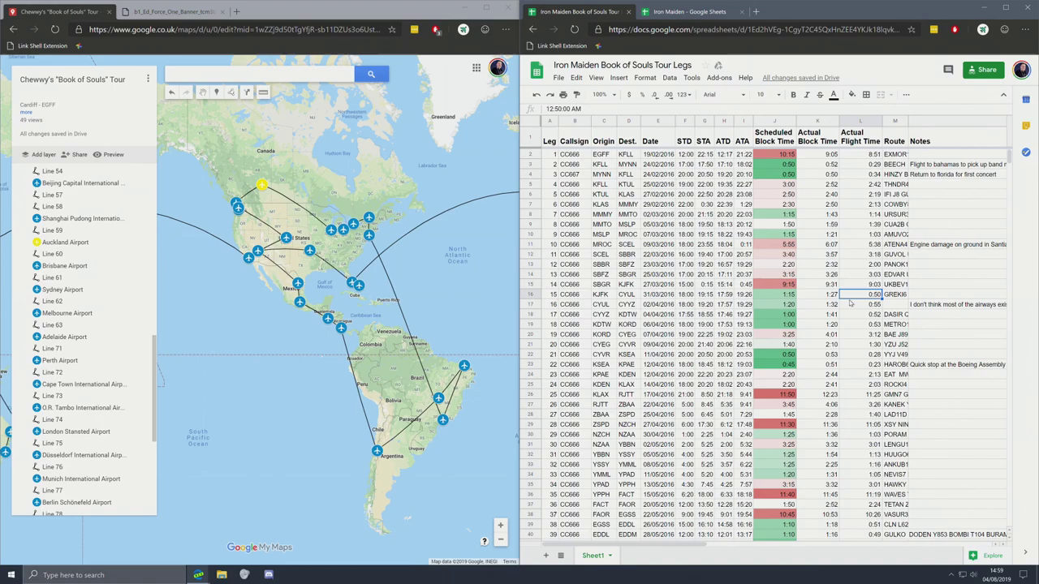
mouse_move(864, 199)
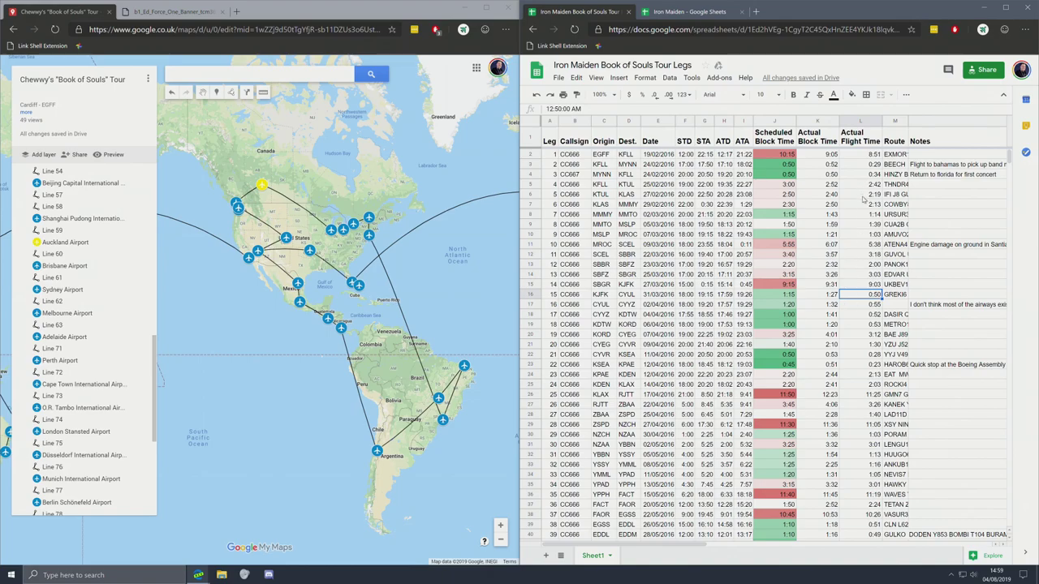
click(859, 234)
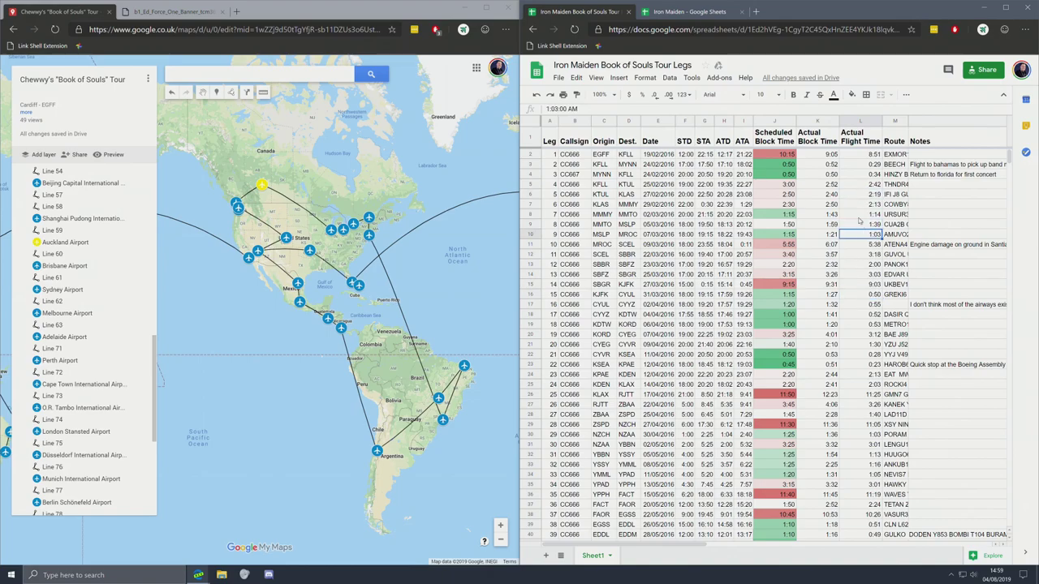
click(861, 185)
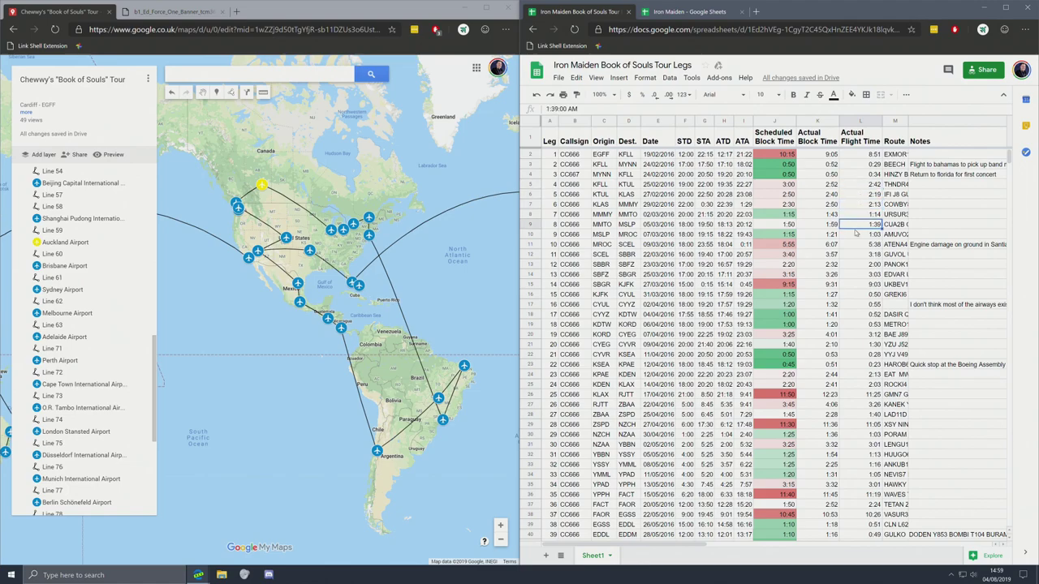
click(861, 155)
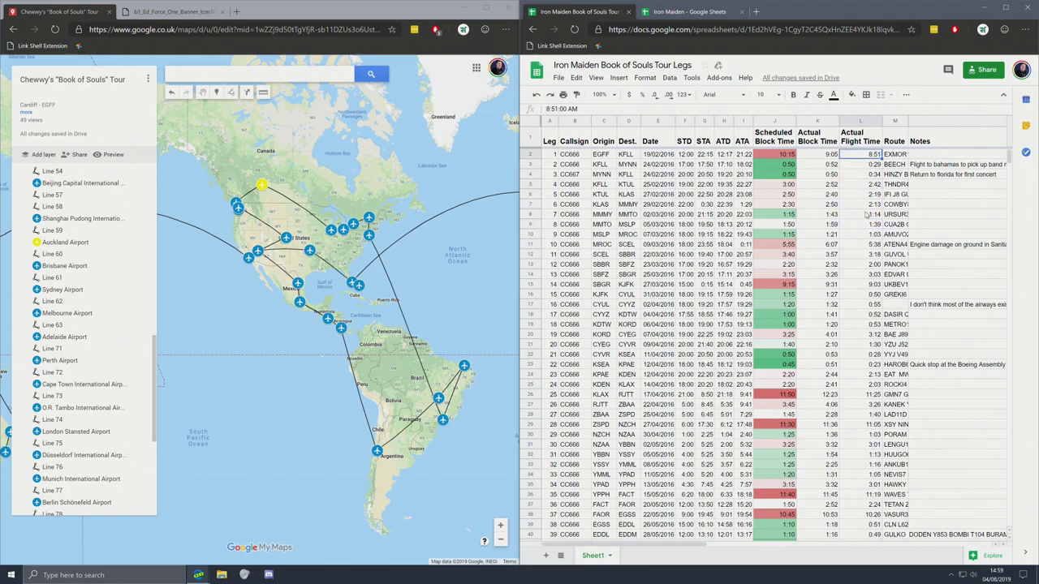
click(861, 396)
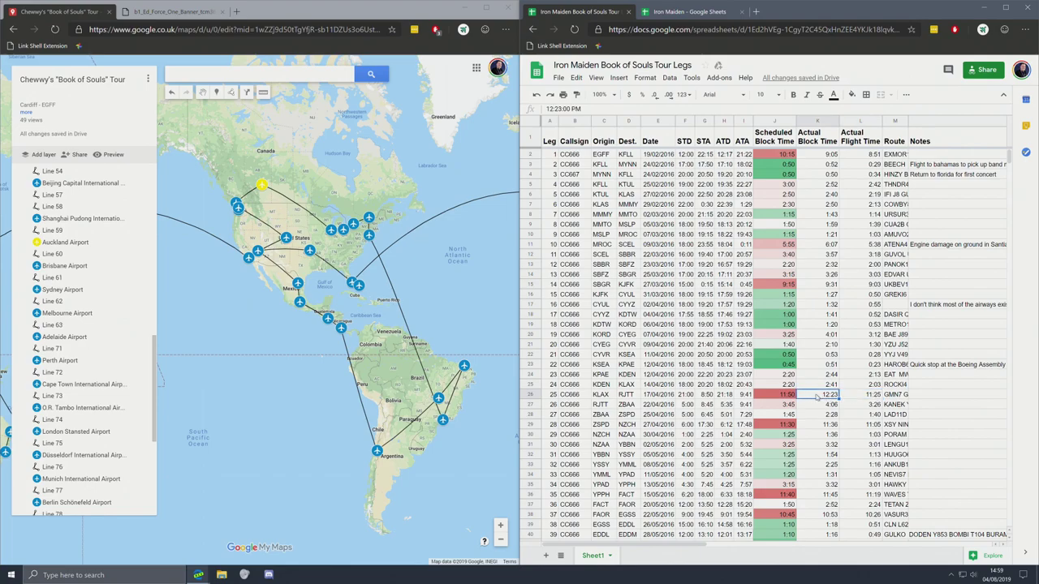
click(859, 394)
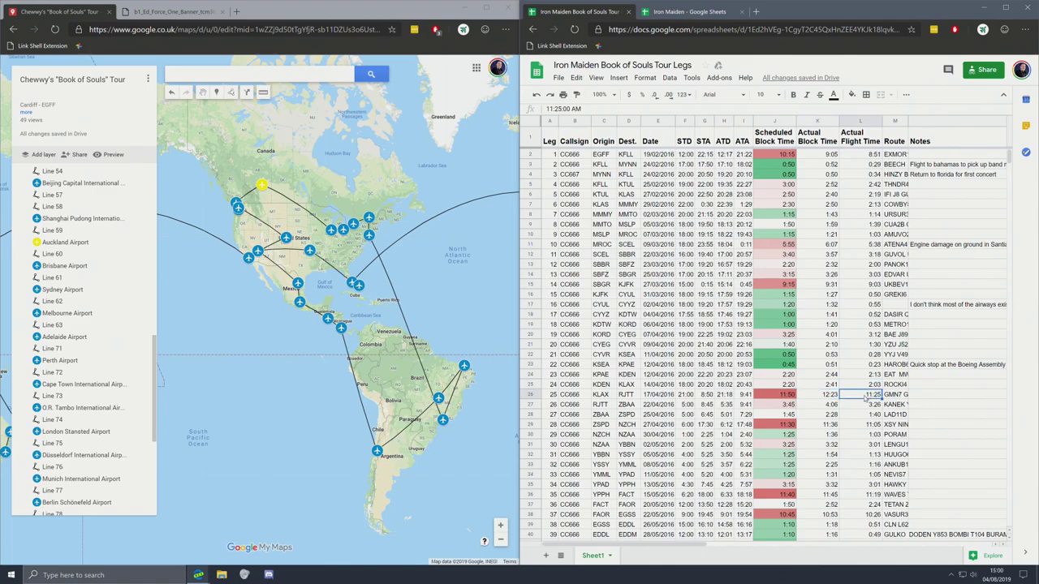
click(601, 394)
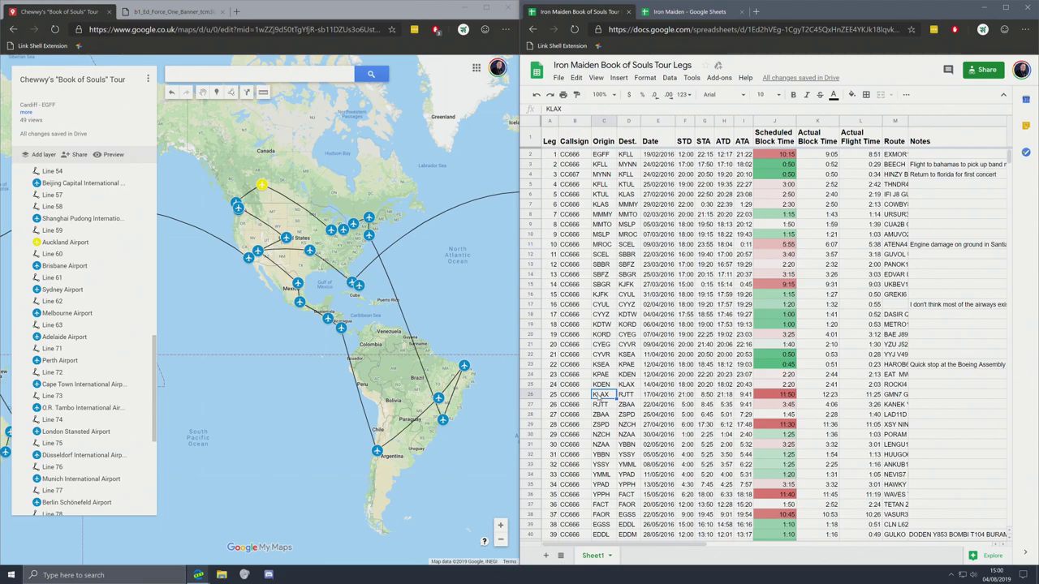
click(627, 394)
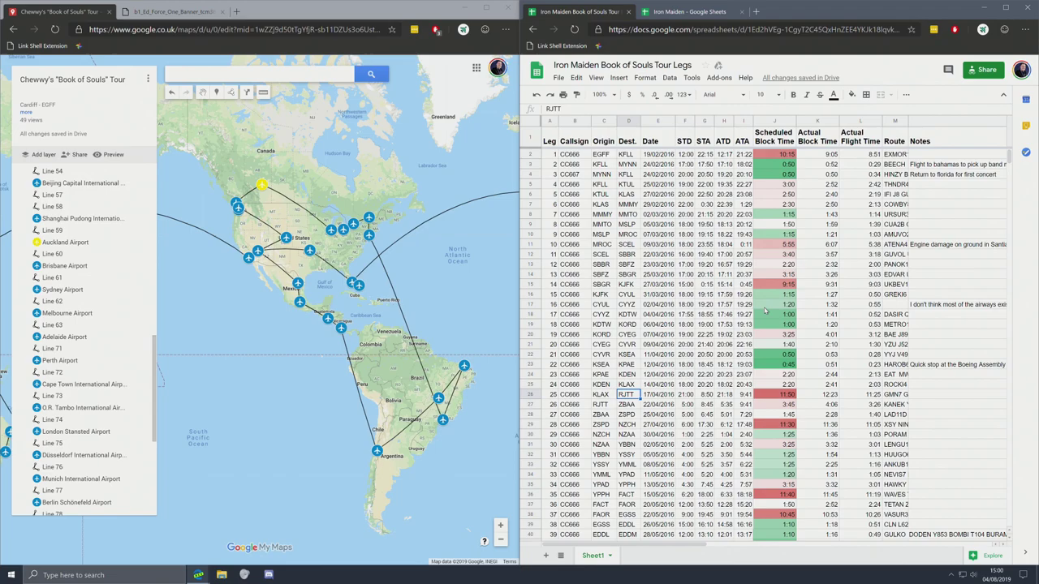
mouse_move(860, 195)
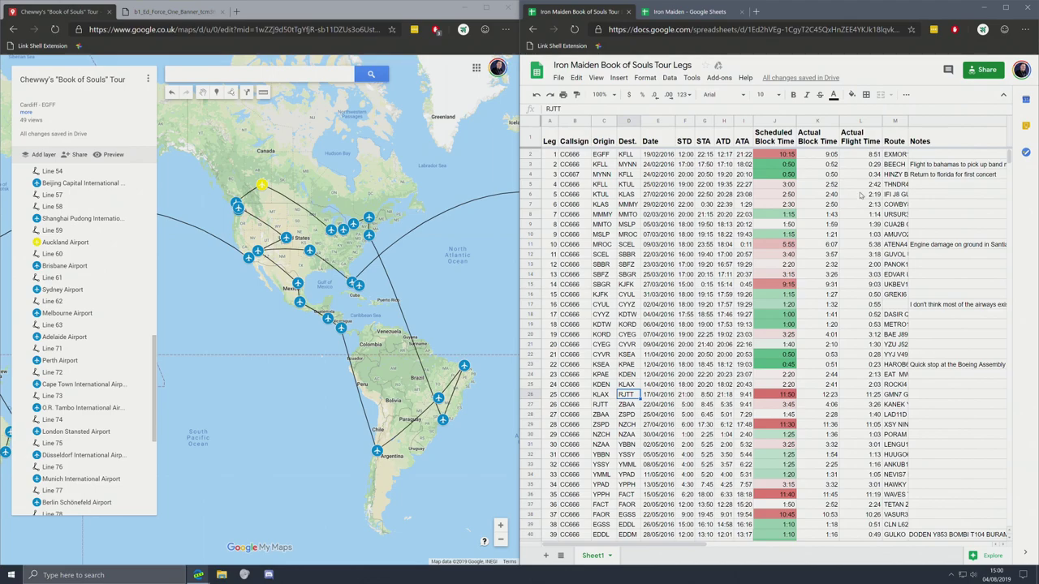
click(861, 416)
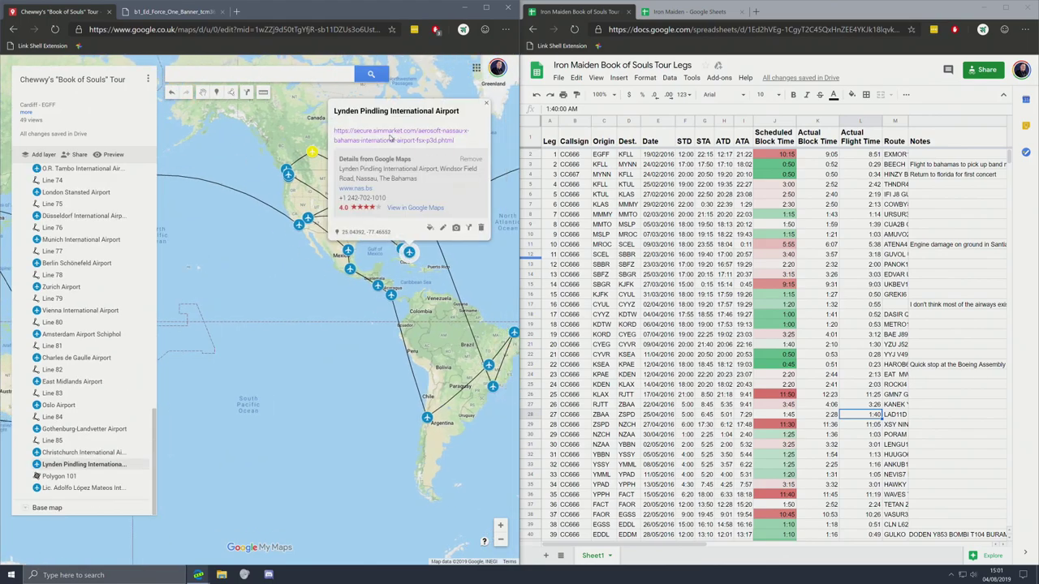
Step: Dismiss the Lynden Pindling airport card and switch to the Ed Force One tour-plane photo
click(486, 104)
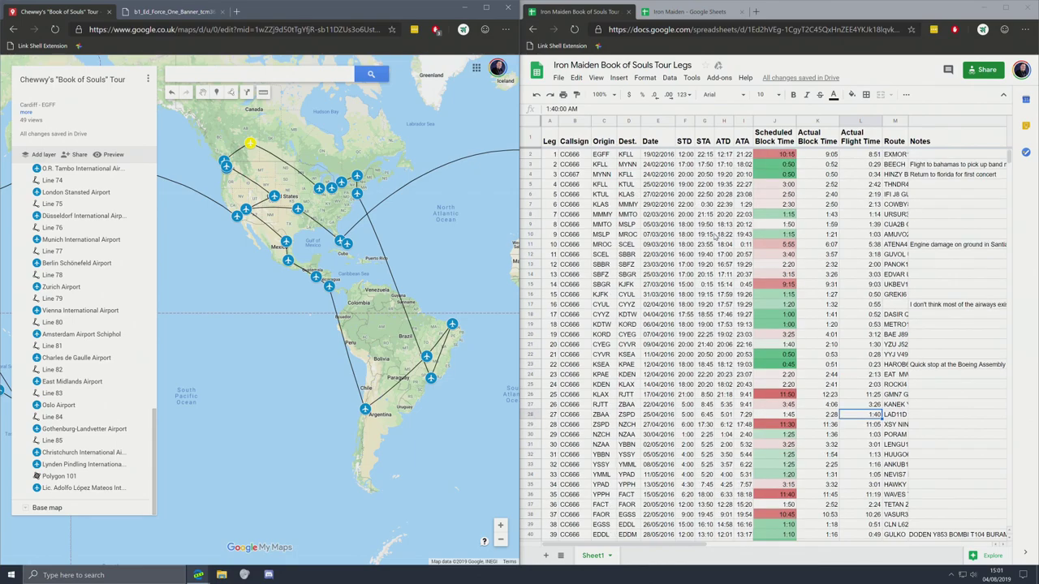
scroll(down, 3)
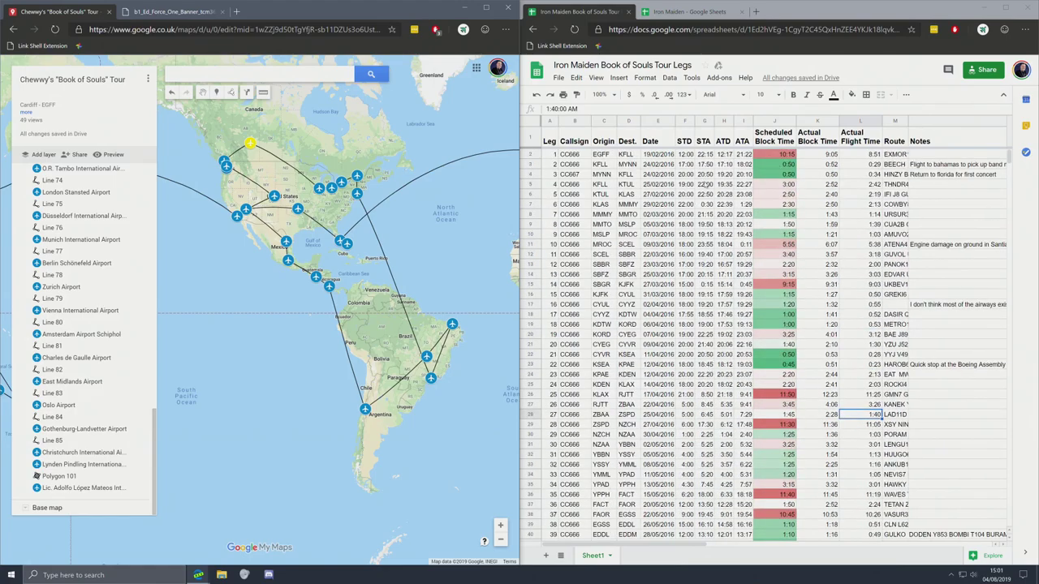
scroll(down, 3)
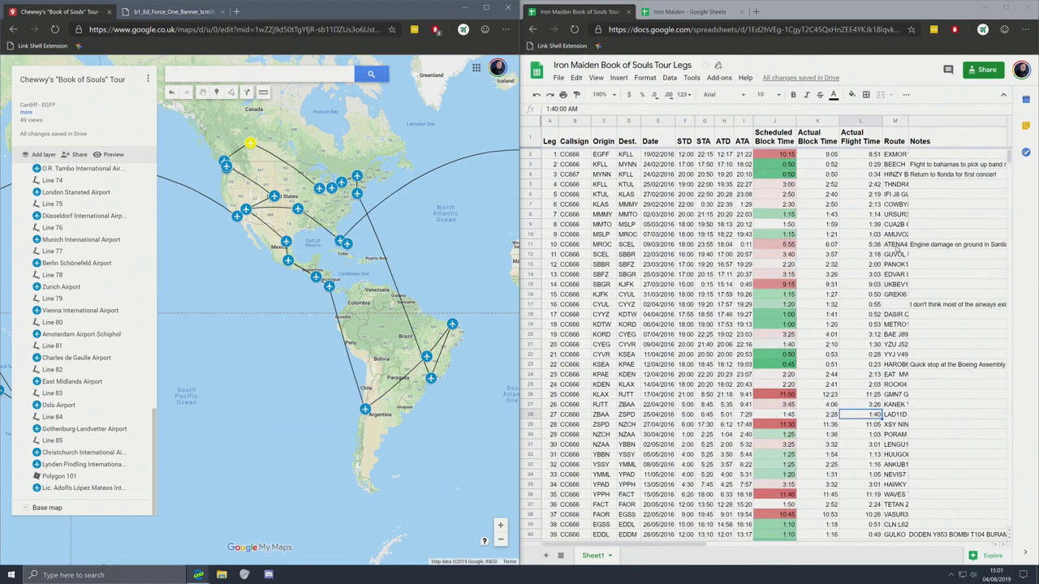
mouse_move(893, 130)
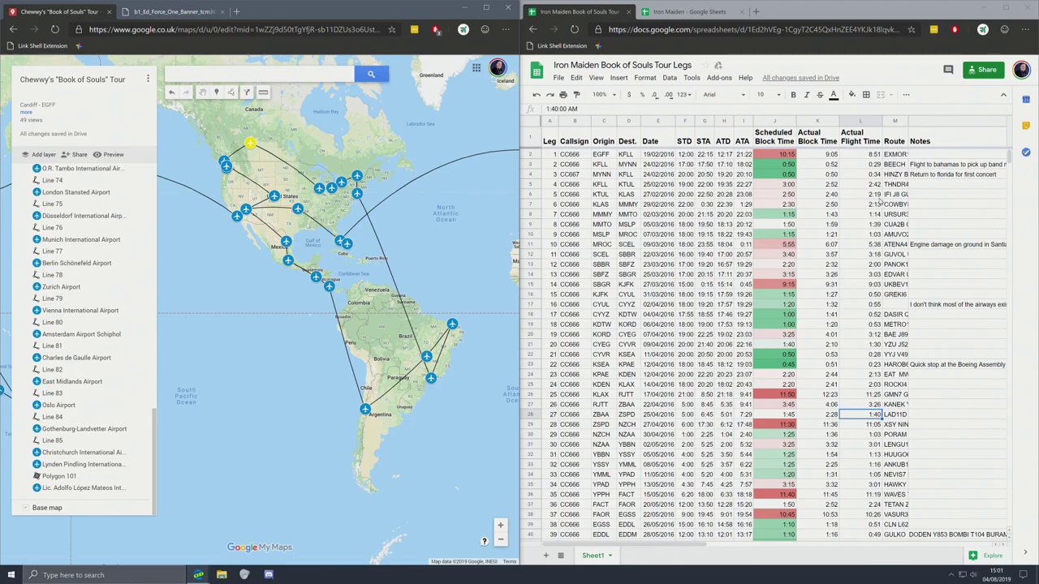
scroll(down, 3)
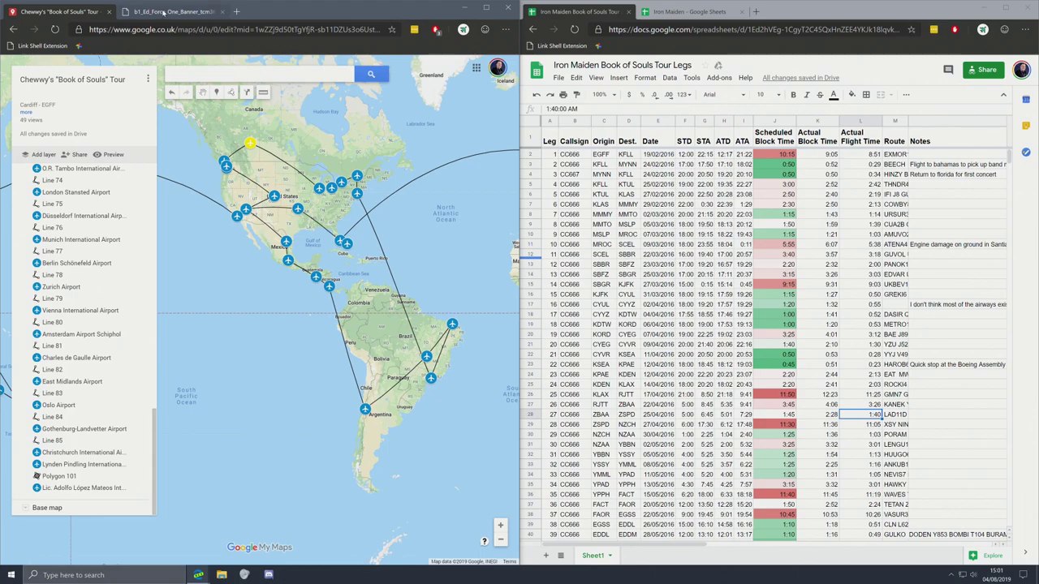
click(169, 9)
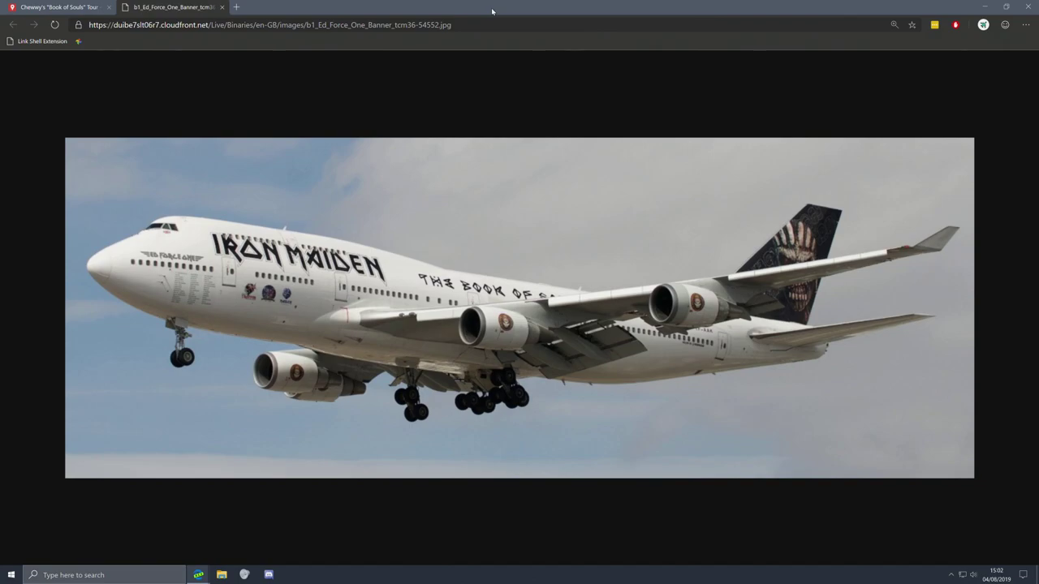